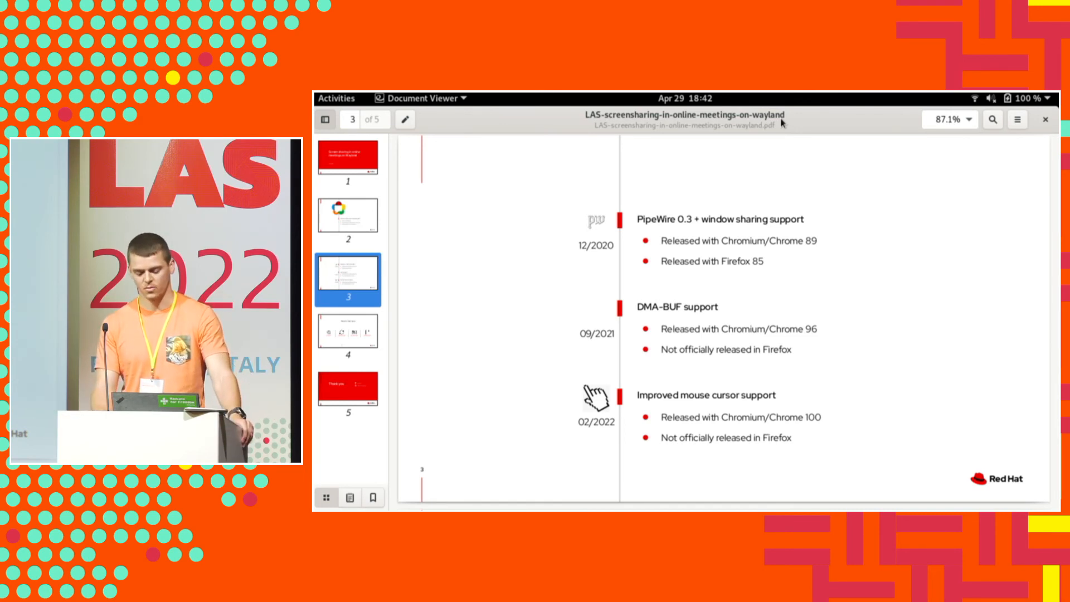
Step: Jump to page 4, the 'Plans for the future' slide, via its sidebar thumbnail
click(347, 336)
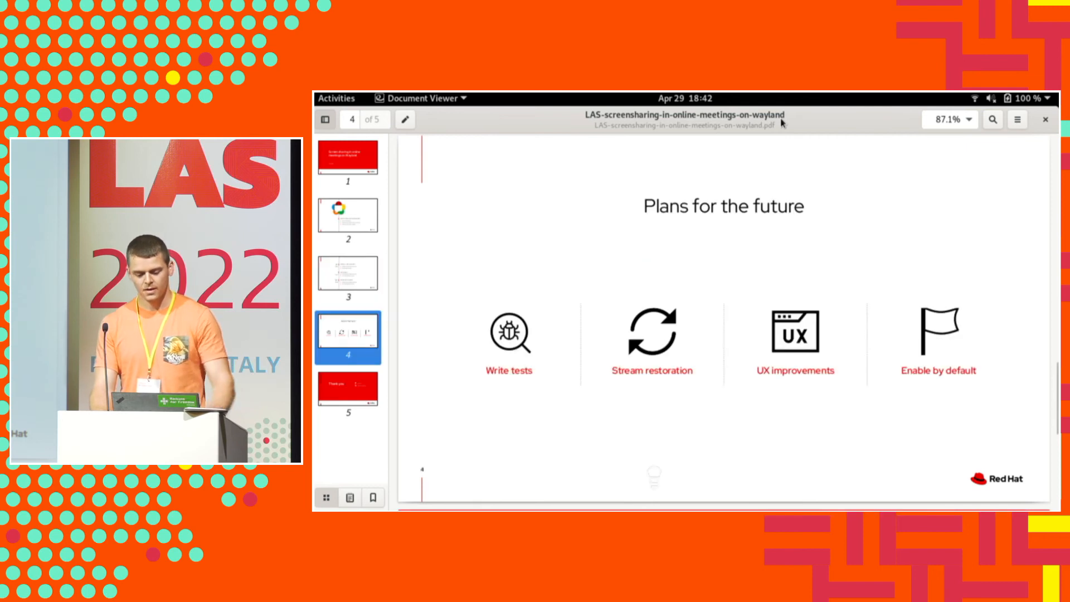